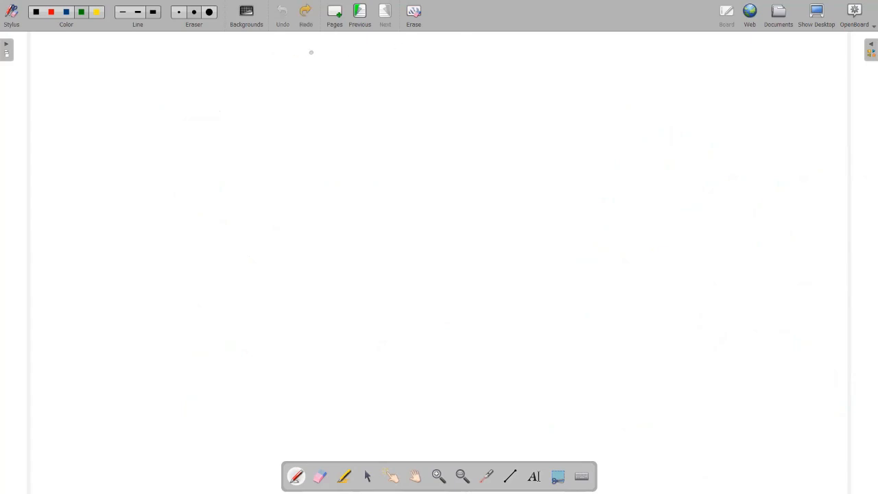
- Handwrite 'File pointers' in green, with arrows to the Input and O/P branches and 'Seekg' beneath
drag(300, 52, 330, 69)
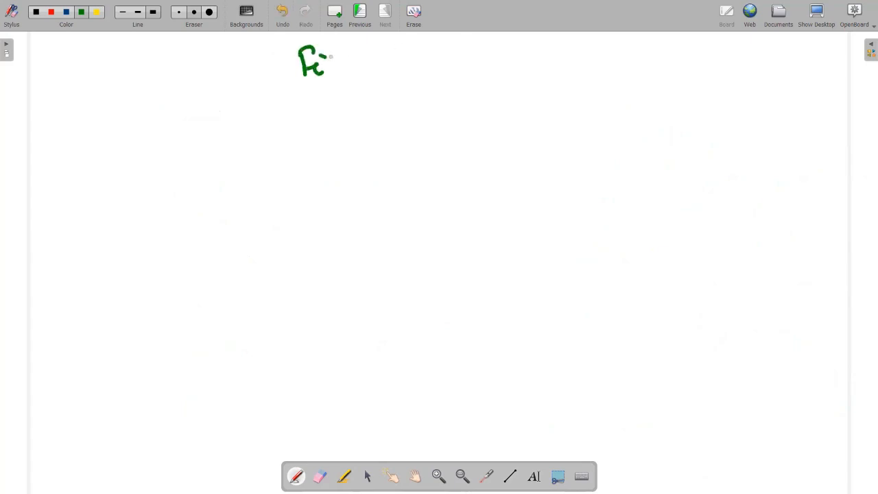
drag(323, 62, 384, 62)
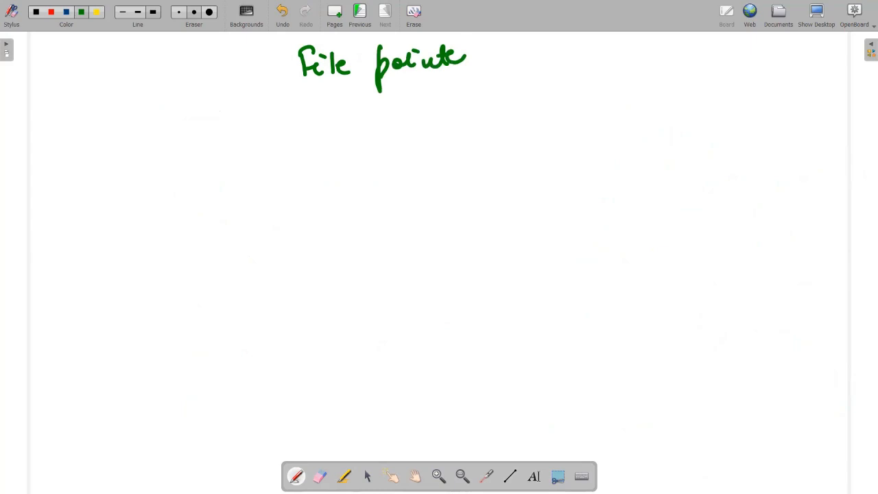
drag(336, 76, 274, 113)
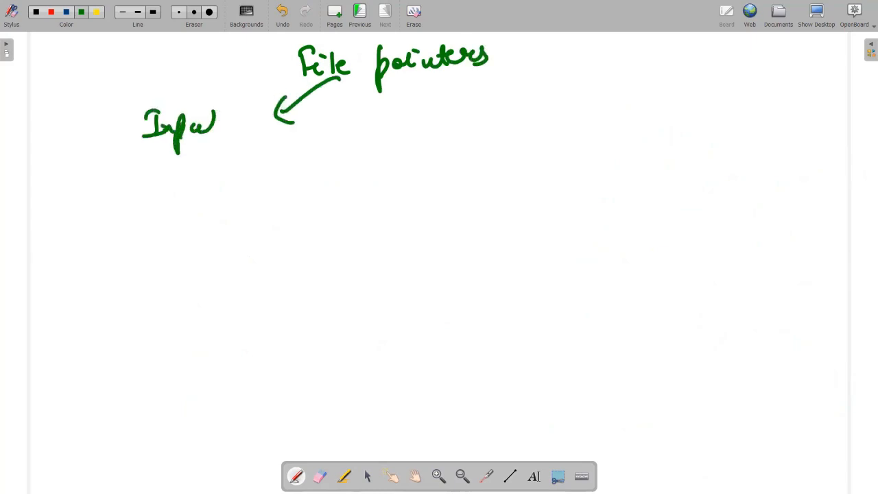
drag(350, 82, 404, 110)
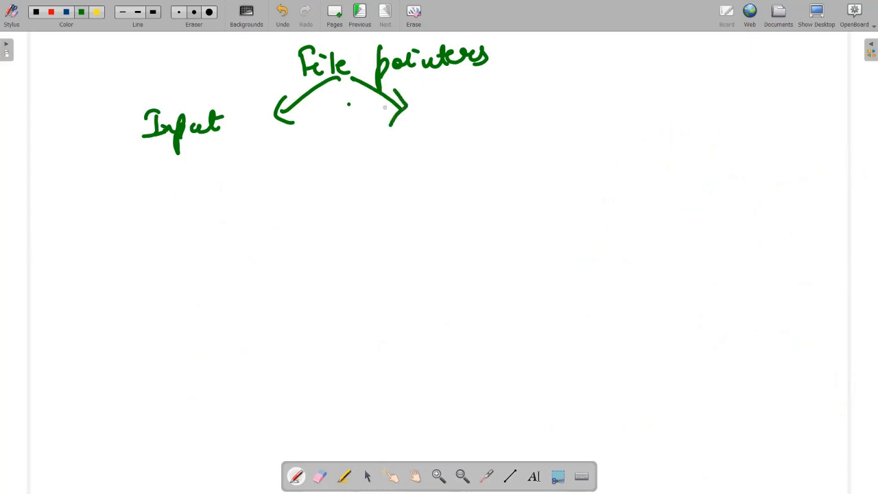
mouse_move(353, 111)
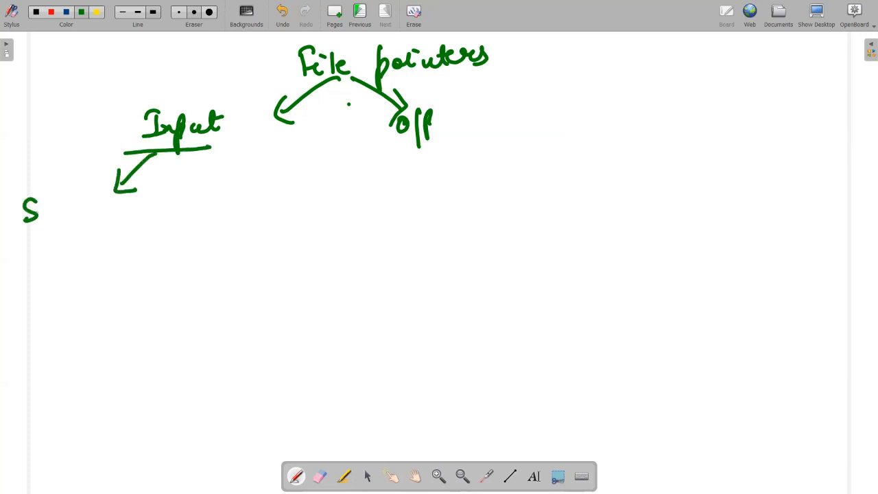
text(Seekg)
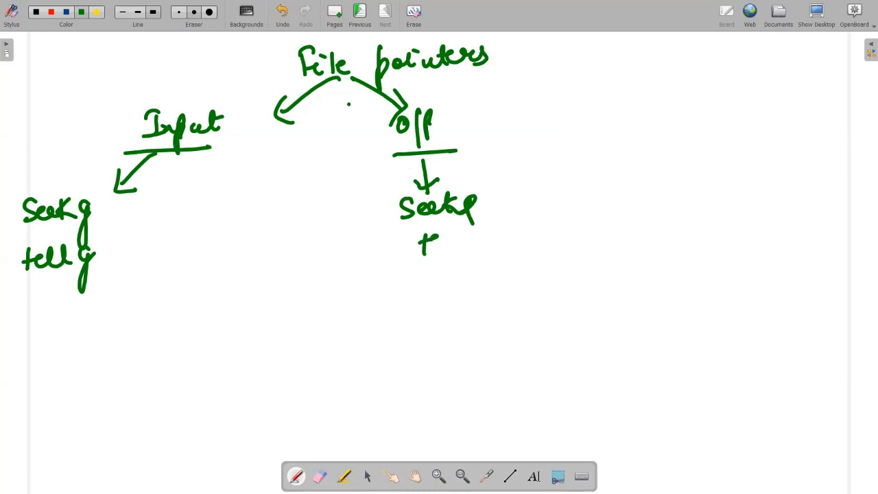
- Write tellp under seekp, then note that seekg moves the get pointer to any position
drag(422, 243, 487, 247)
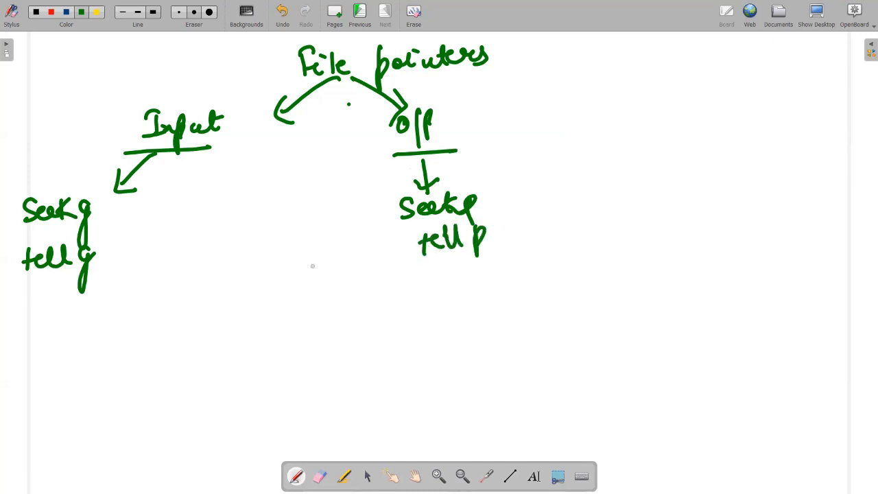
mouse_move(172, 199)
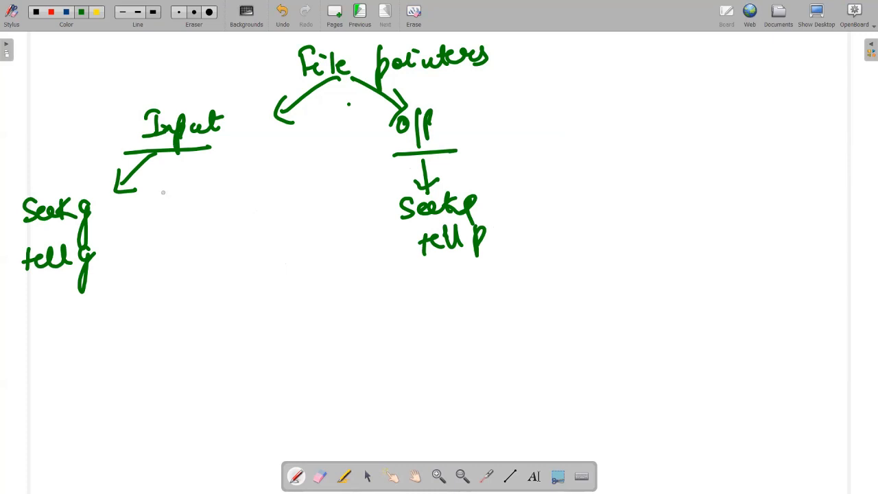
drag(92, 212, 116, 211)
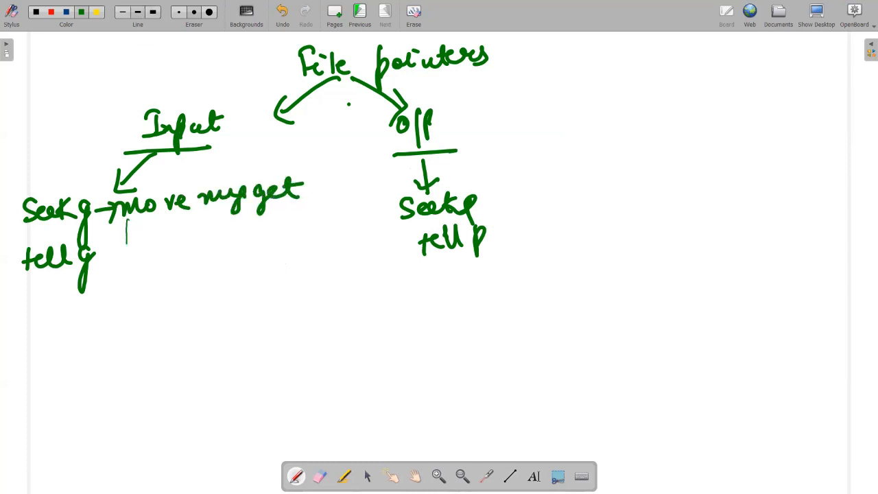
drag(126, 223, 172, 230)
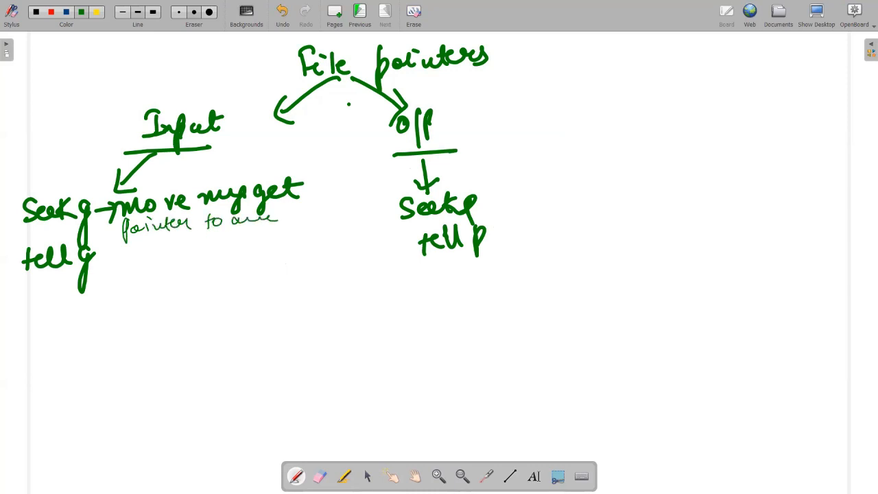
drag(282, 220, 343, 219)
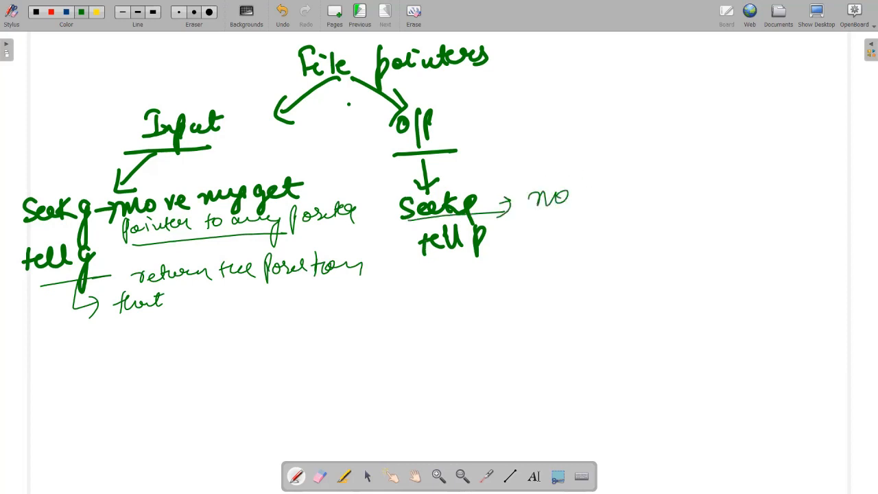
- Note beside the output branch: seekp moves the put pointer, tellp returns its position
drag(529, 195, 713, 195)
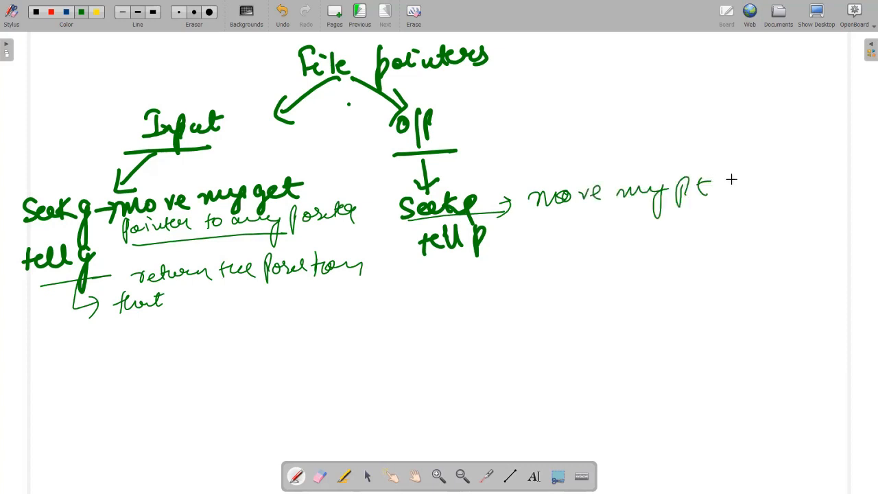
drag(714, 185, 775, 185)
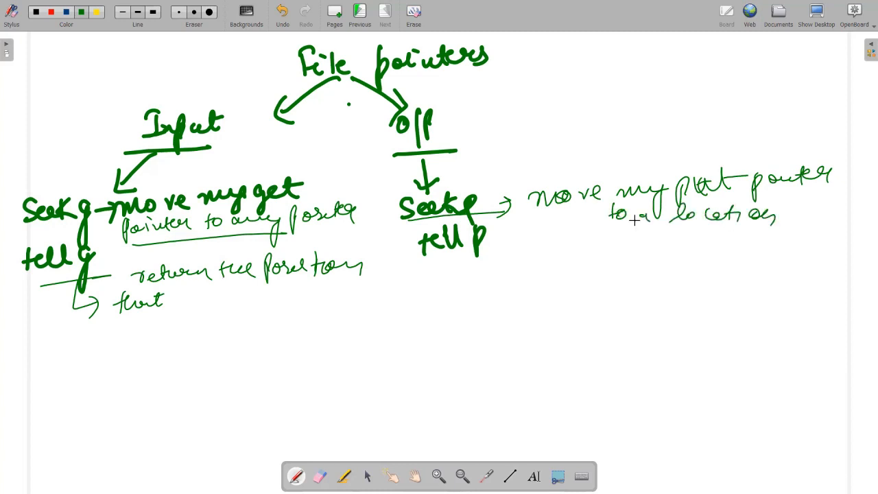
drag(453, 268, 556, 274)
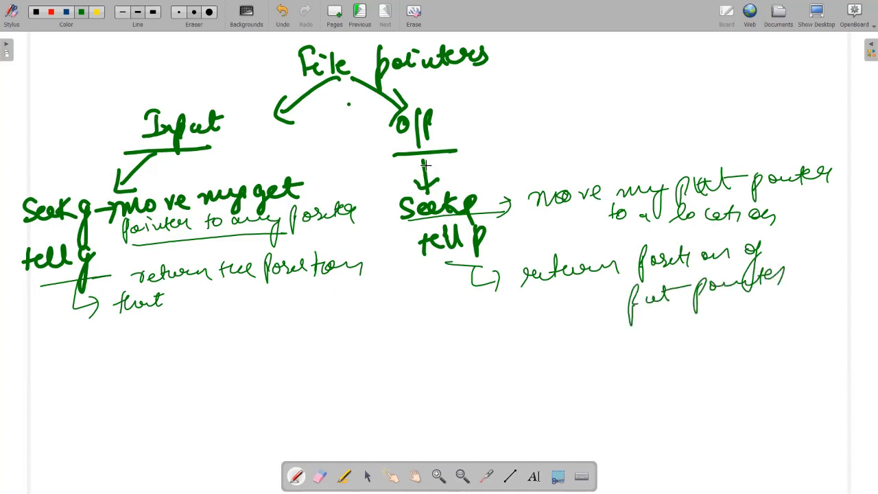
click(411, 17)
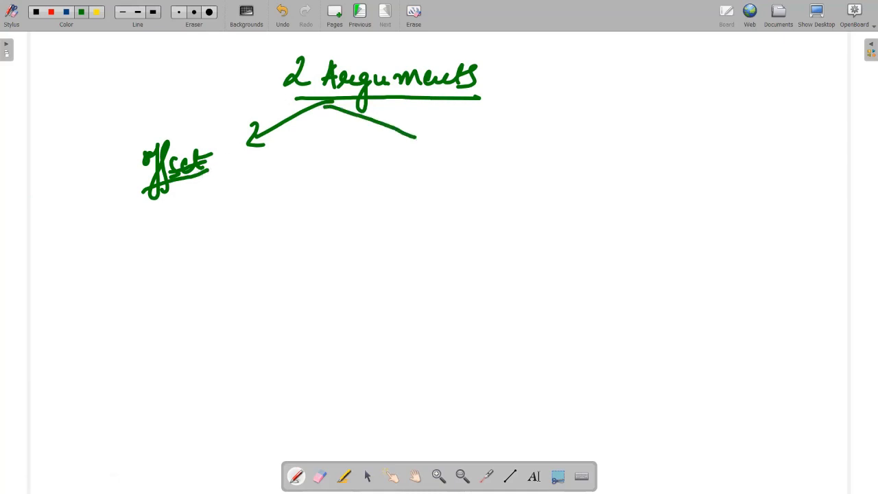
- Draw an arrow from '2 Arguments' toward the Mode branch
drag(398, 137, 450, 148)
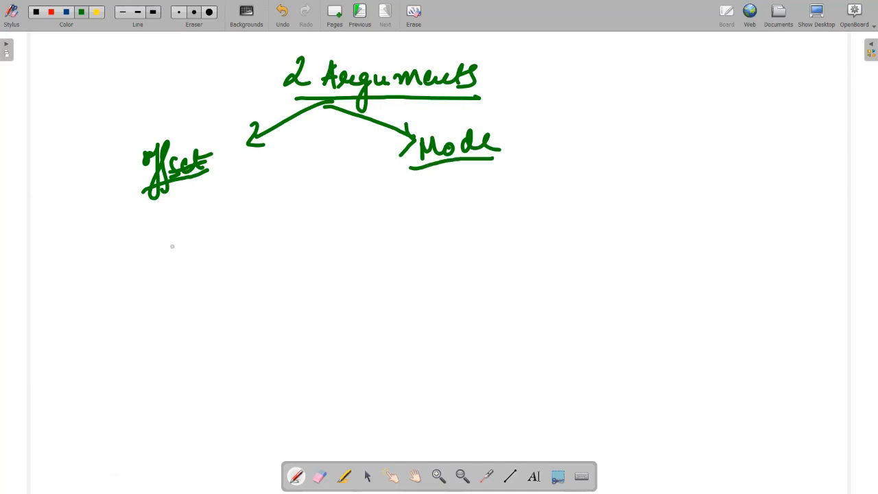
mouse_move(112, 242)
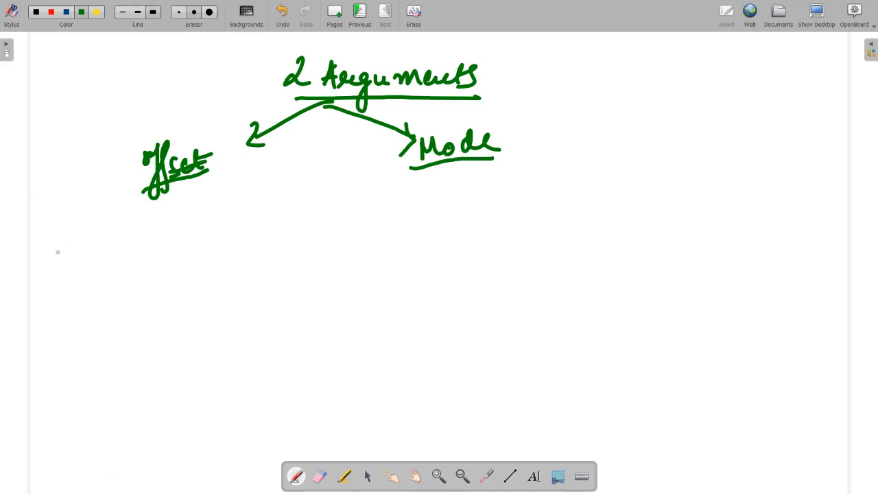
mouse_move(71, 231)
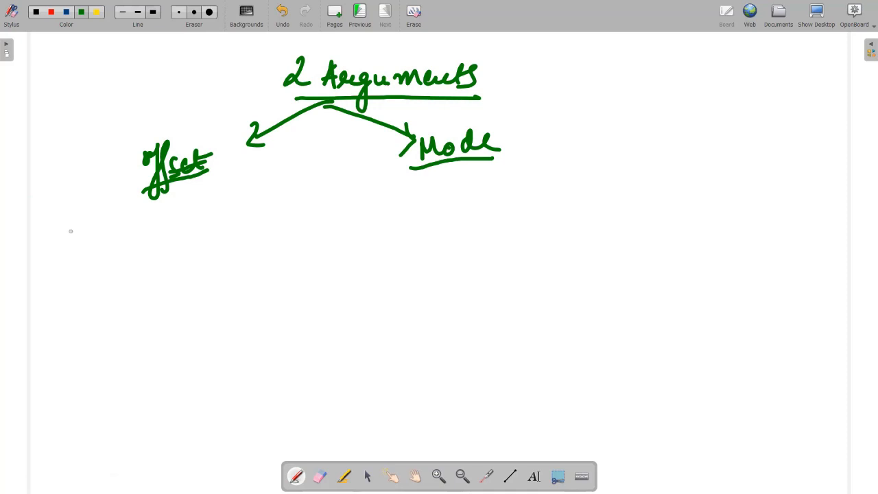
mouse_move(83, 212)
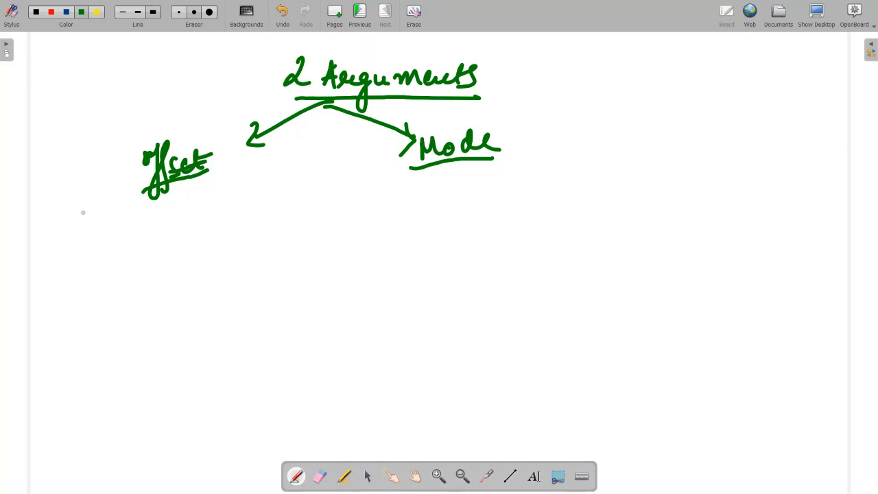
mouse_move(311, 211)
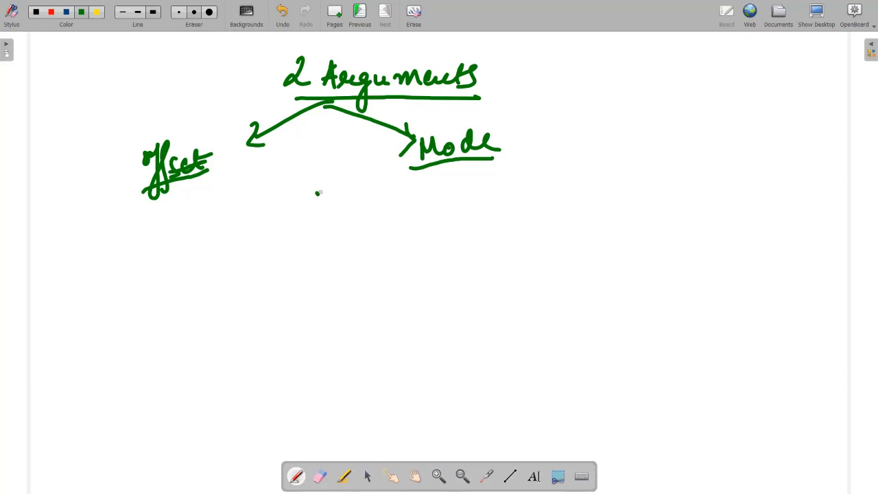
- Handwrite 'ifstream obj;' and 'obj.open("ABC.txt", ios::in)', then start a blank page
drag(309, 198, 377, 247)
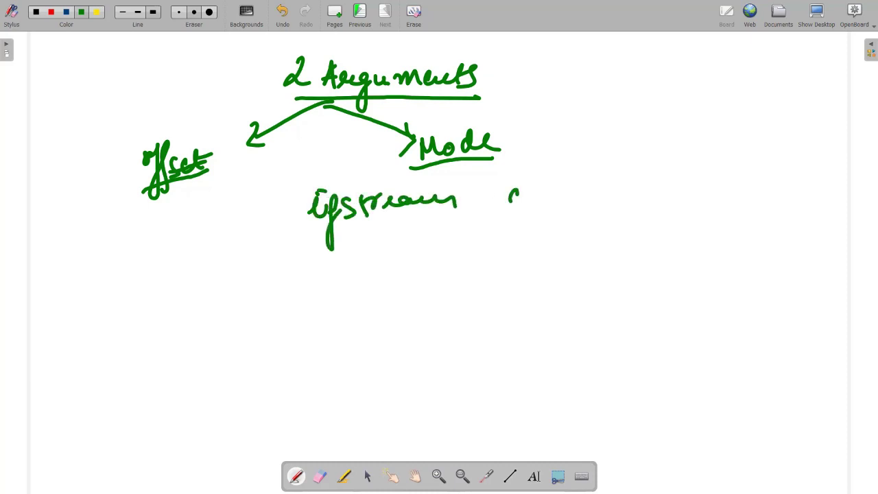
drag(507, 206, 560, 199)
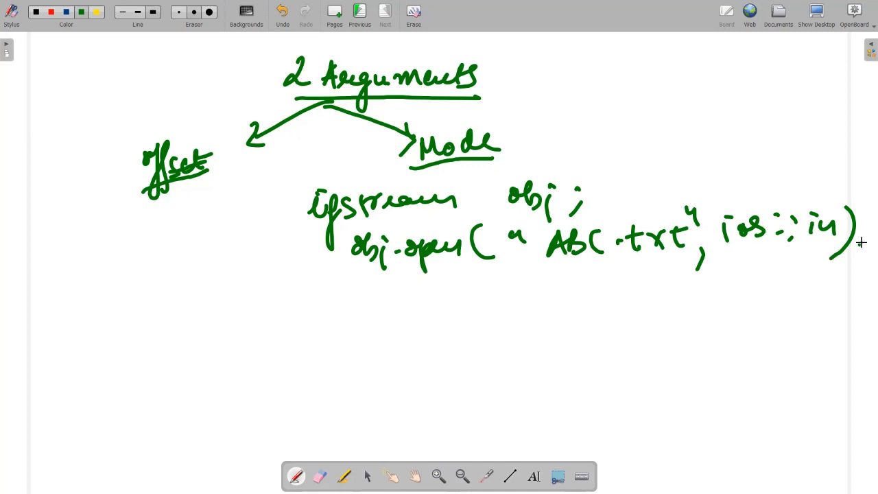
click(861, 248)
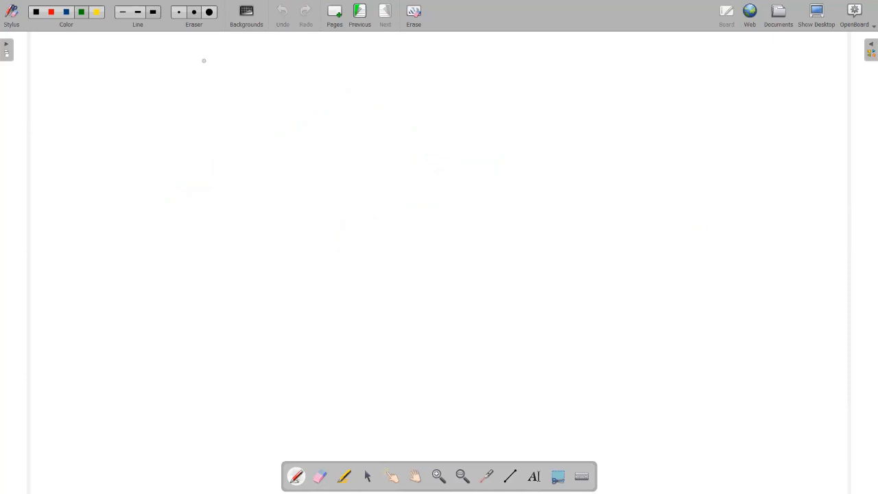
- Write obj.seekg(0, ios::beg) with an arrow to 'move to beginning of file'
drag(144, 78, 220, 79)
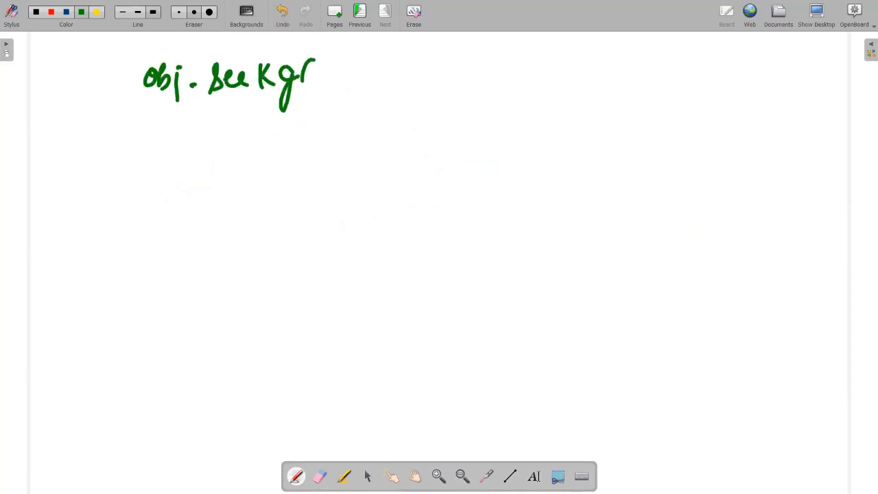
drag(316, 69, 309, 106)
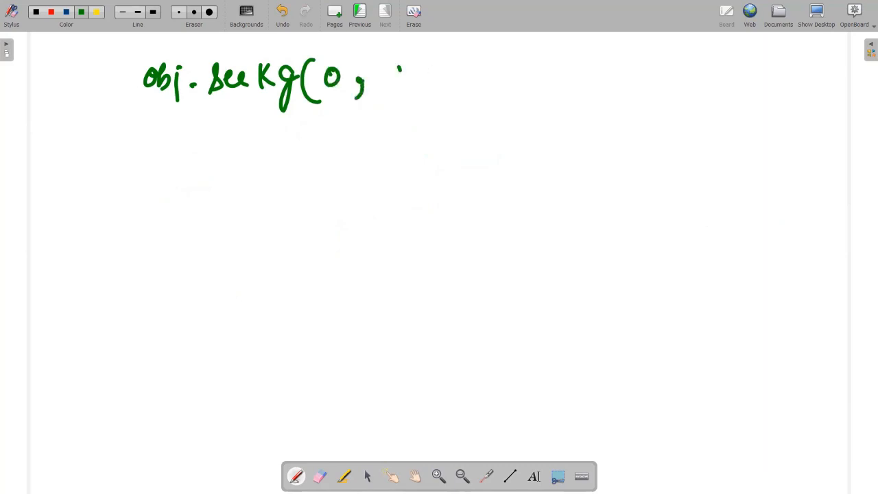
drag(398, 72, 457, 75)
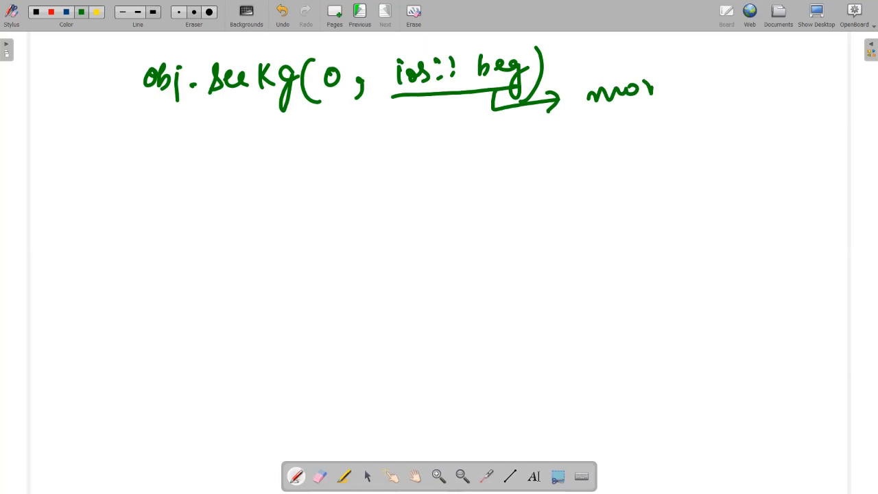
drag(652, 86, 717, 82)
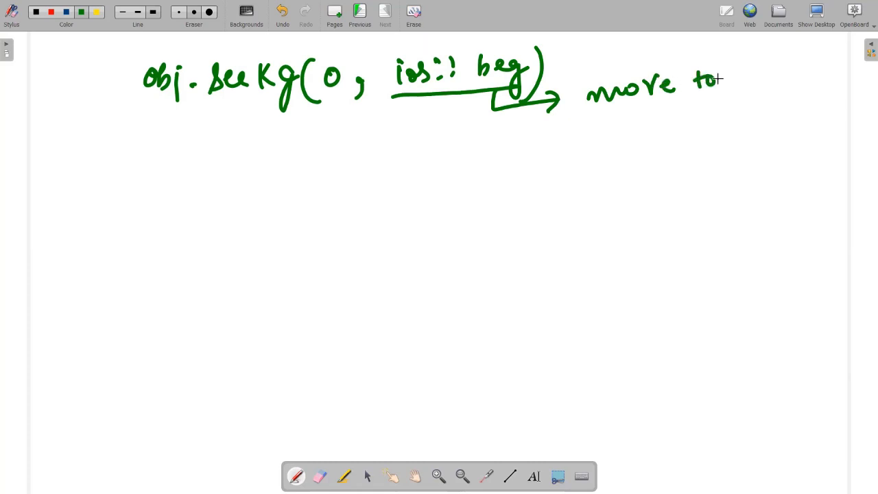
drag(720, 82, 803, 85)
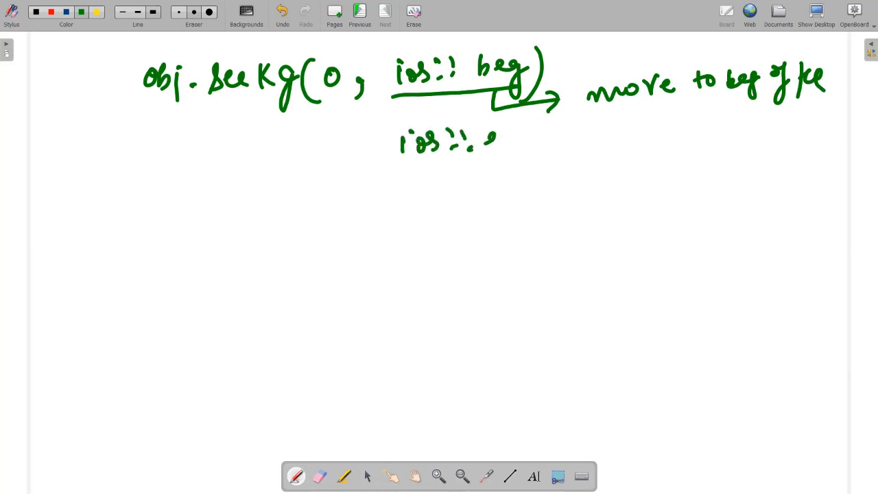
- Add the ios::end and ios::cur lines with their explanations below
drag(480, 141, 576, 134)
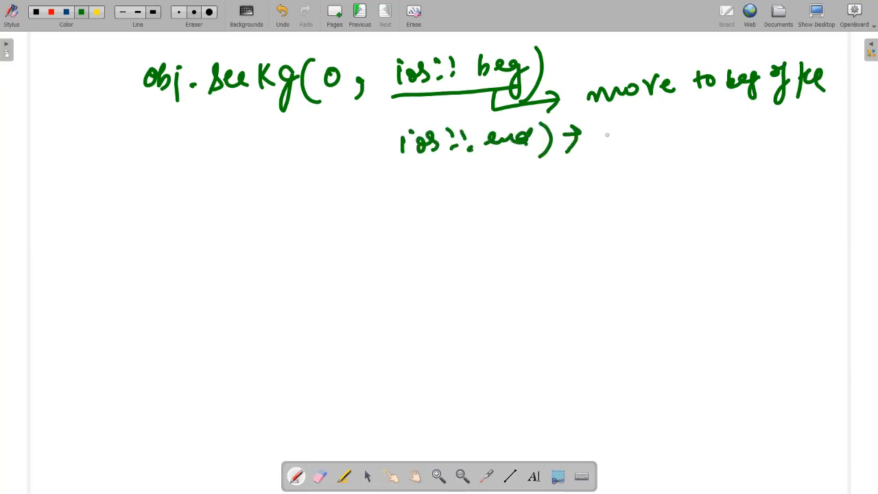
drag(597, 134, 771, 127)
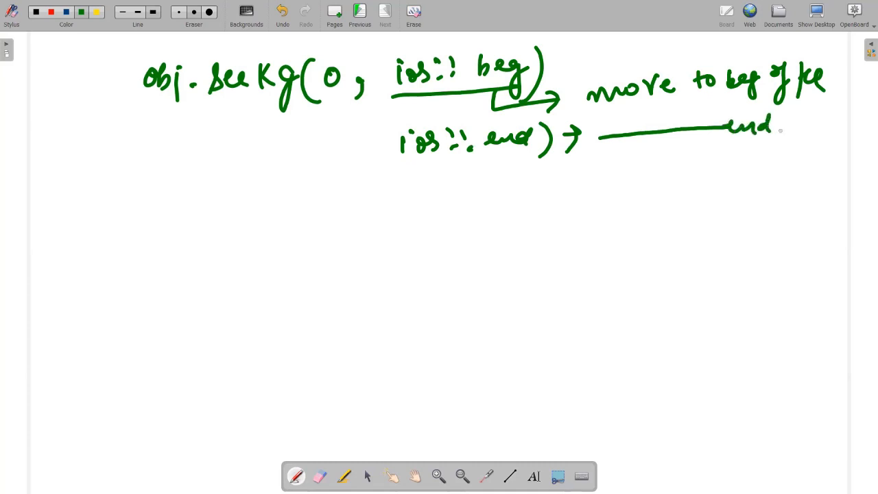
drag(775, 126, 810, 127)
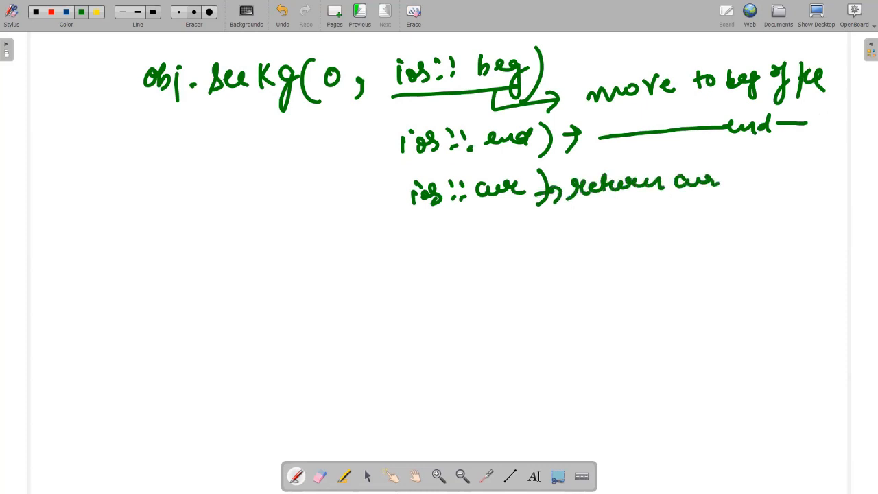
drag(713, 182, 782, 181)
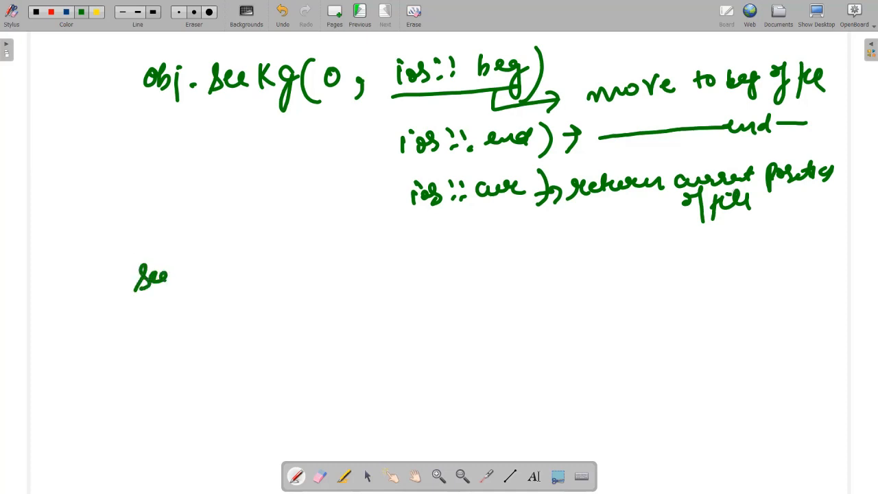
- Write seekg(n, ios::beg) → n+1, and (n, ios::cur) underneath as moving by n positions
drag(172, 278, 240, 278)
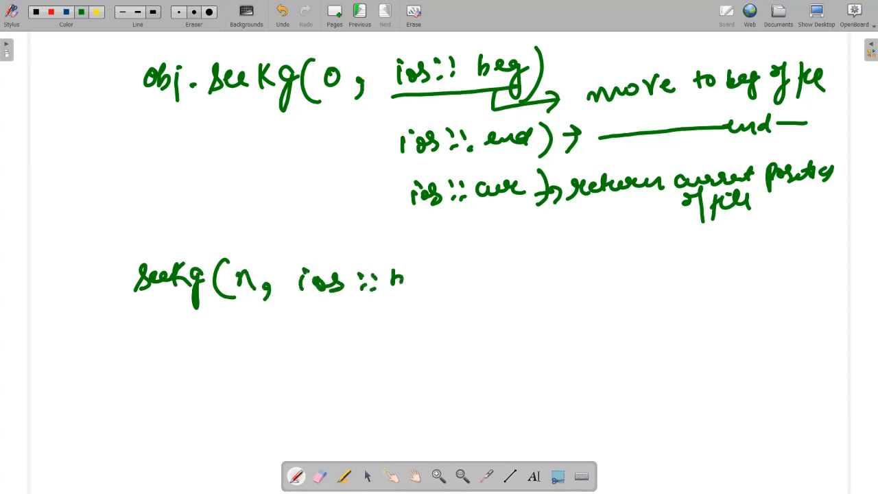
text(beg))
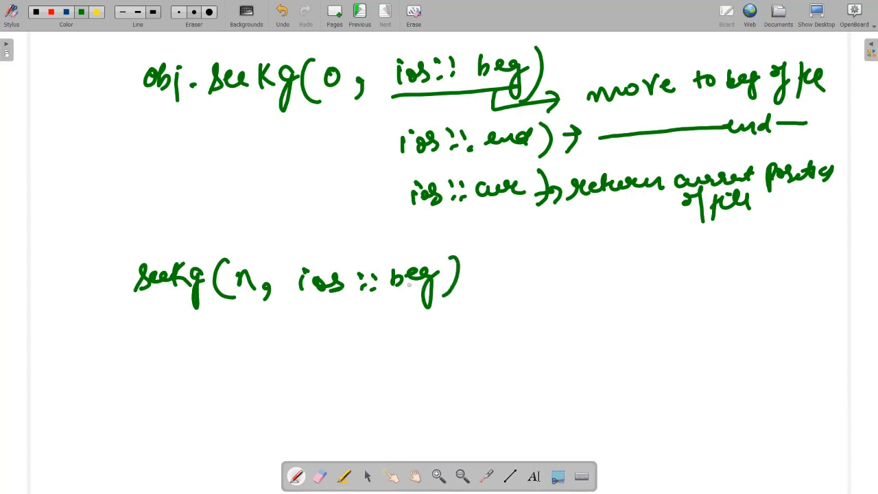
drag(460, 278, 491, 275)
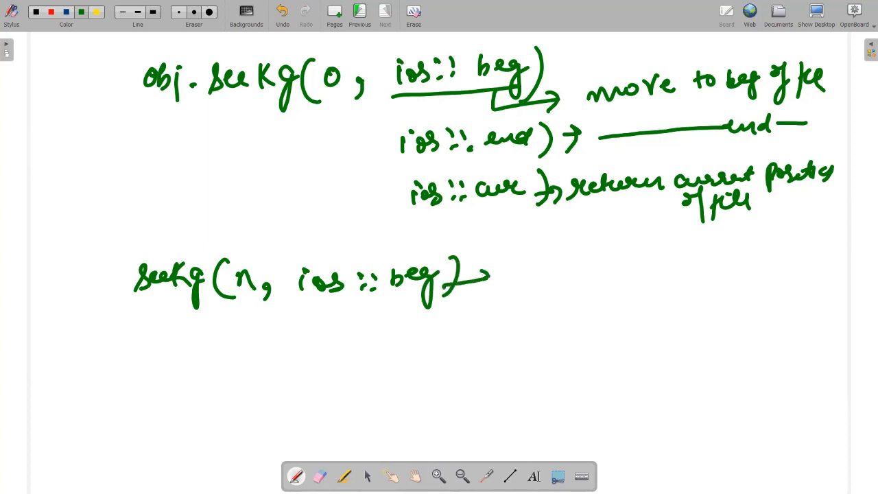
text(n+1)
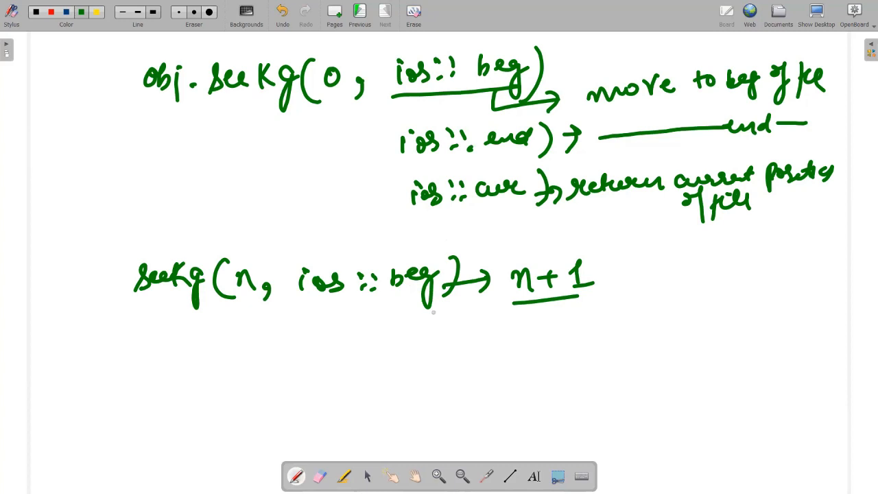
mouse_move(191, 308)
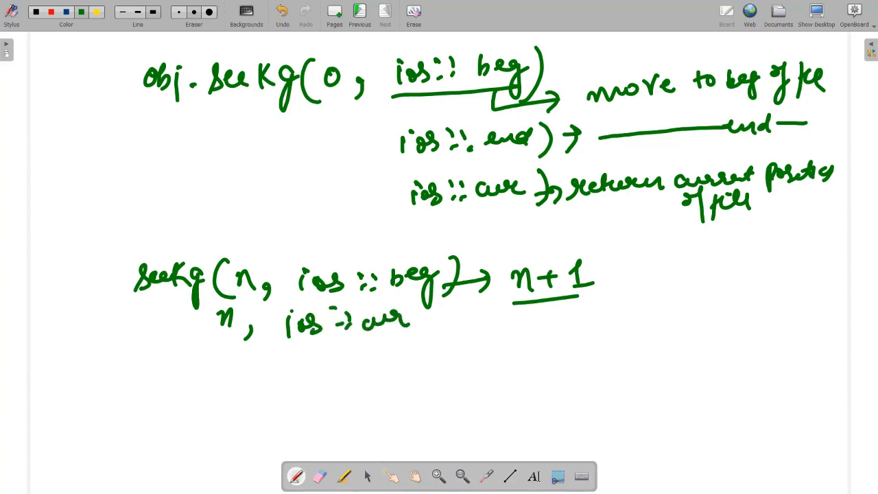
drag(319, 341, 446, 342)
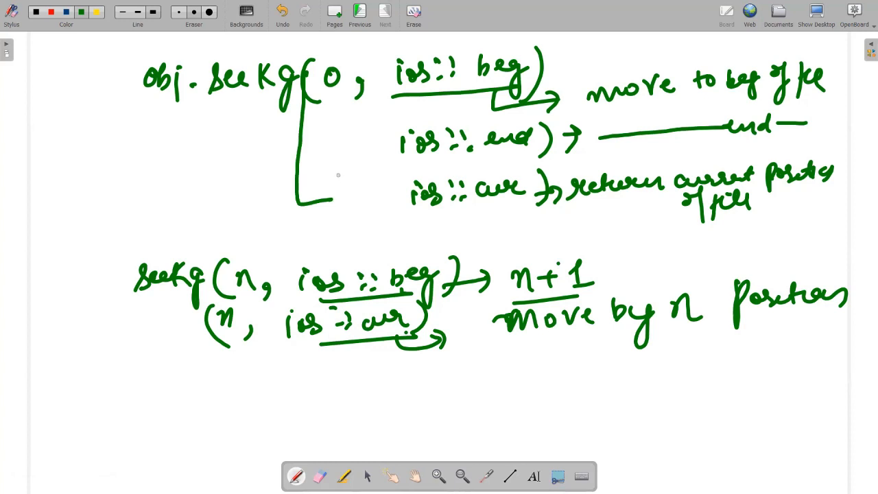
mouse_move(336, 169)
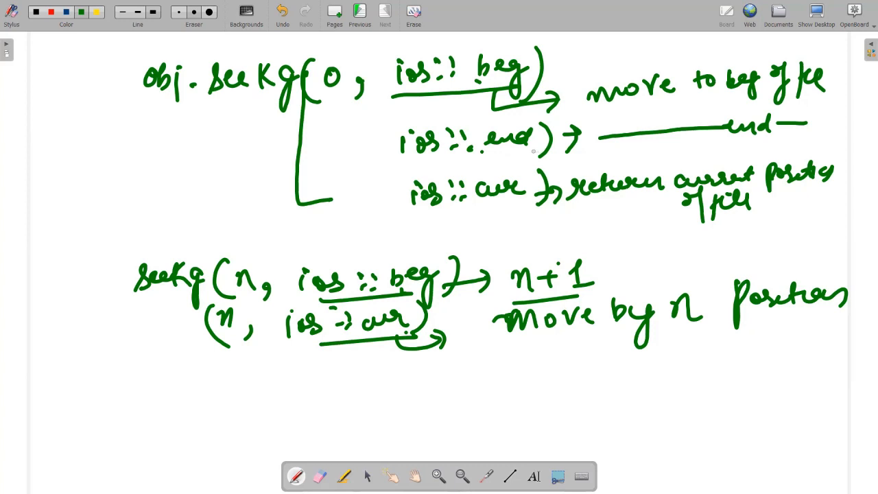
mouse_move(524, 159)
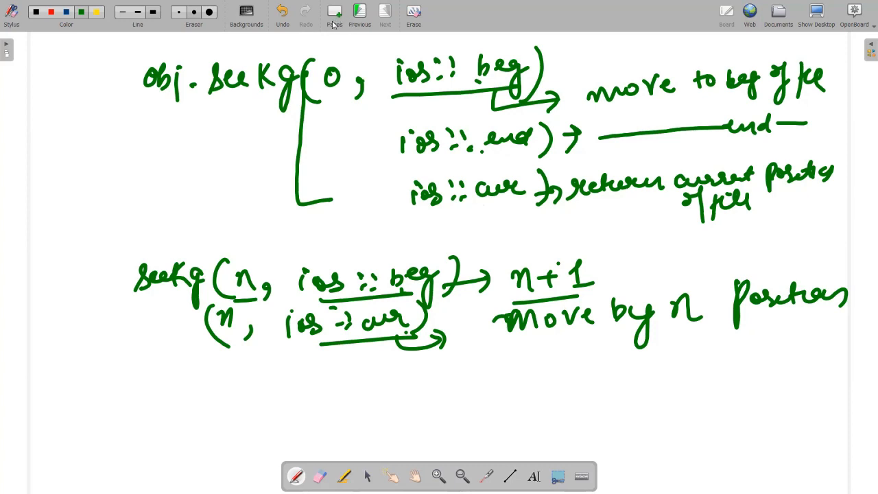
mouse_move(334, 14)
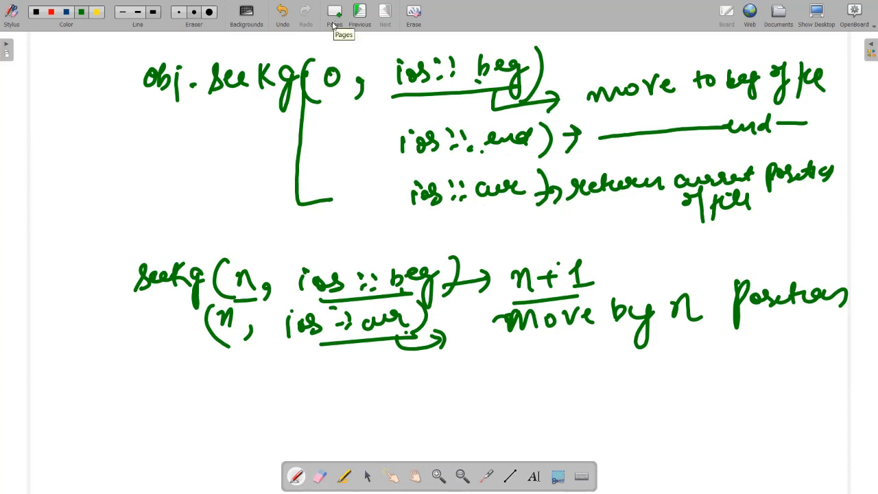